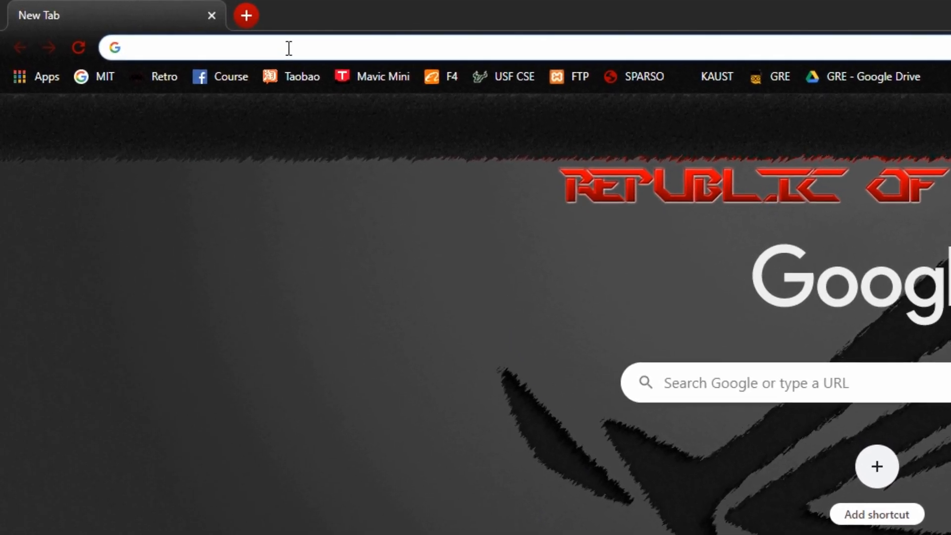
Navigate to fb.com/hobby to reach the Hobby-RC BD Facebook page
{"action": "type", "text": "fb.com"}
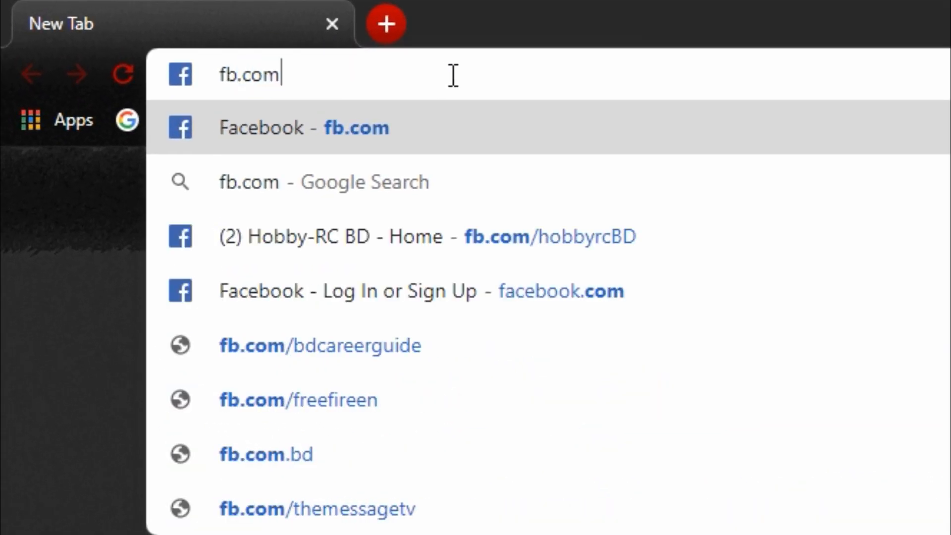
{"action": "type", "text": "/hobby"}
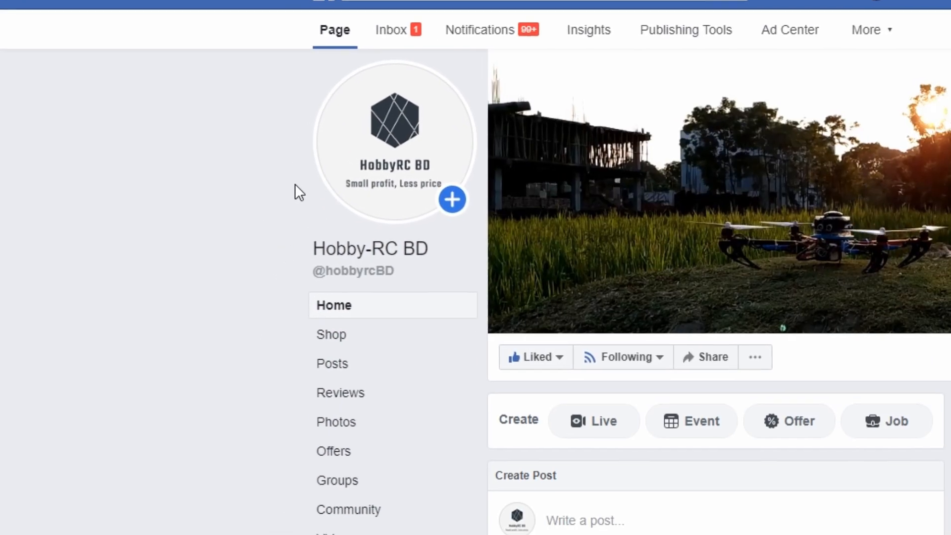
Go to the page's Shop section and scroll to the All Products grid with prices
{"action": "left_click", "coordinate": [331, 333]}
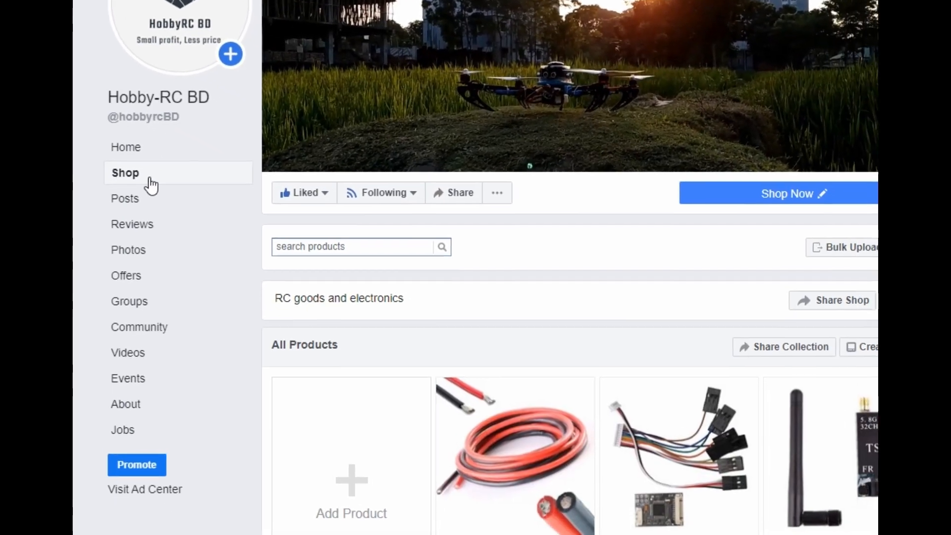
{"action": "scroll", "scroll_direction": "down", "scroll_amount": 3}
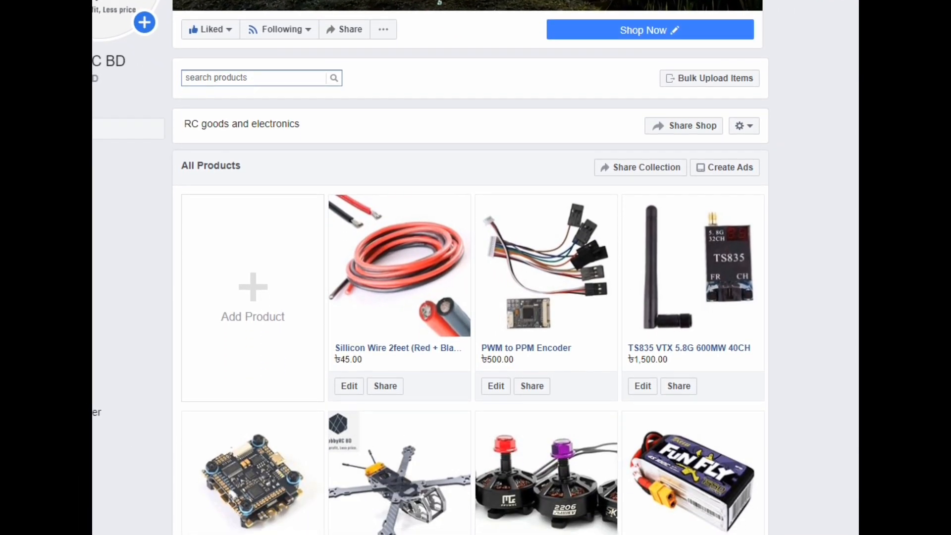
{"action": "scroll", "scroll_direction": "down", "scroll_amount": 3}
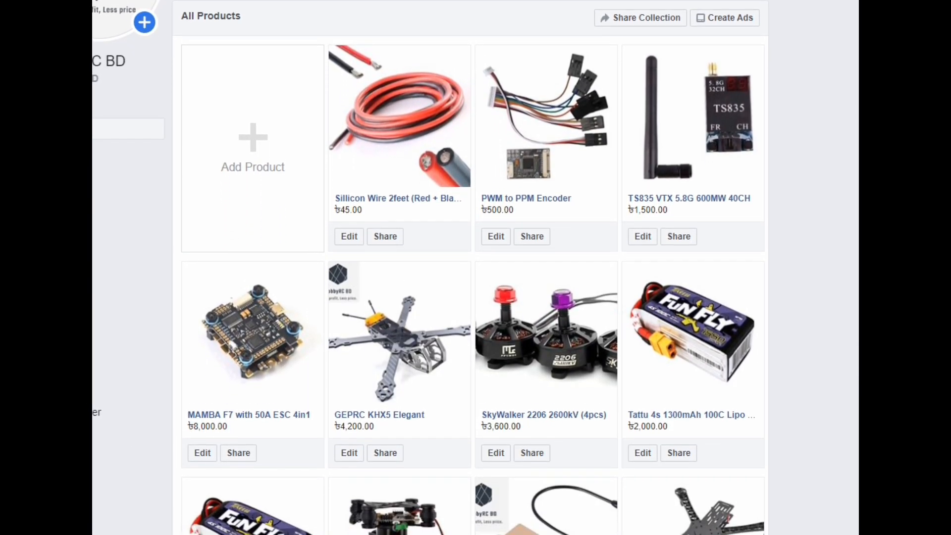